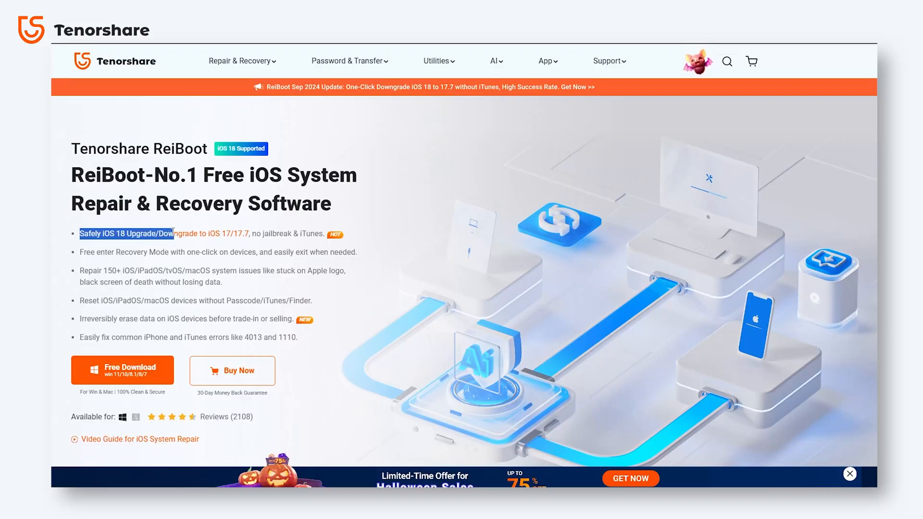
Deselect the bullet text and scroll to the reset, iOS 18 downgrade and iTunes repair cards
click(385, 233)
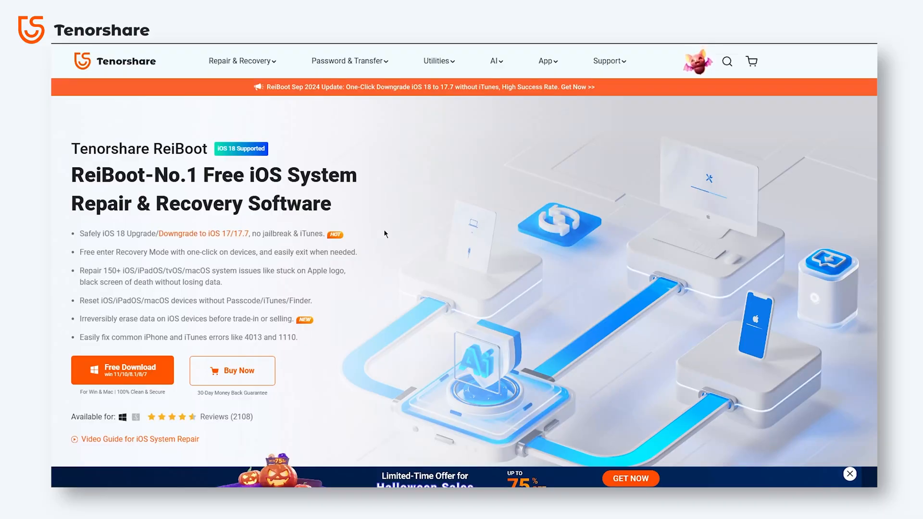
scroll(down, 3)
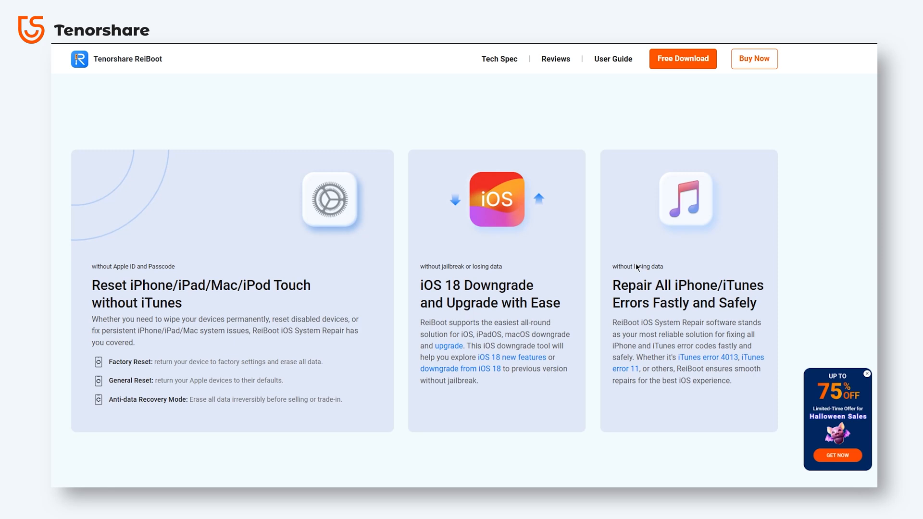
mouse_move(452, 331)
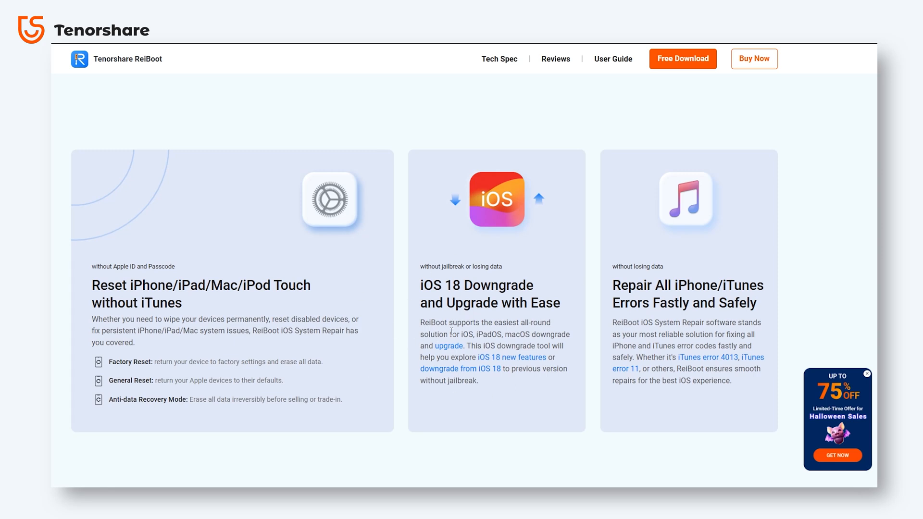
mouse_move(511, 358)
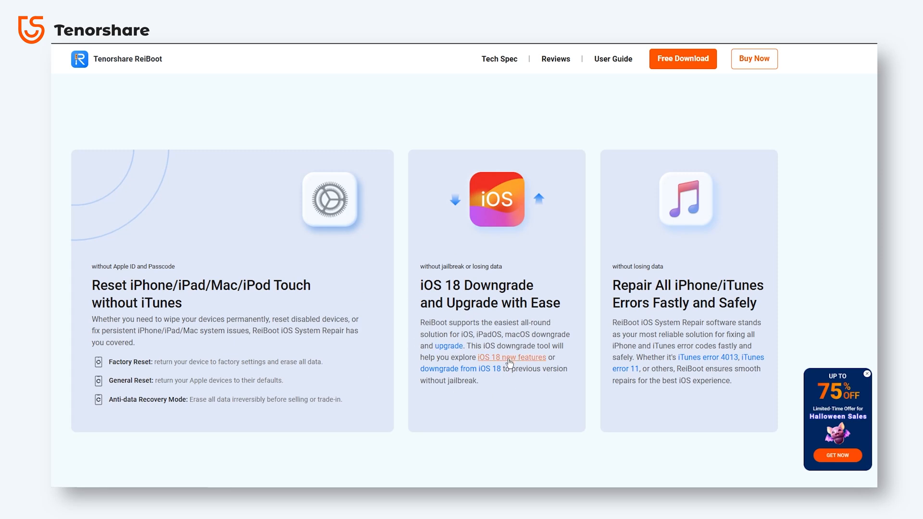
mouse_move(454, 402)
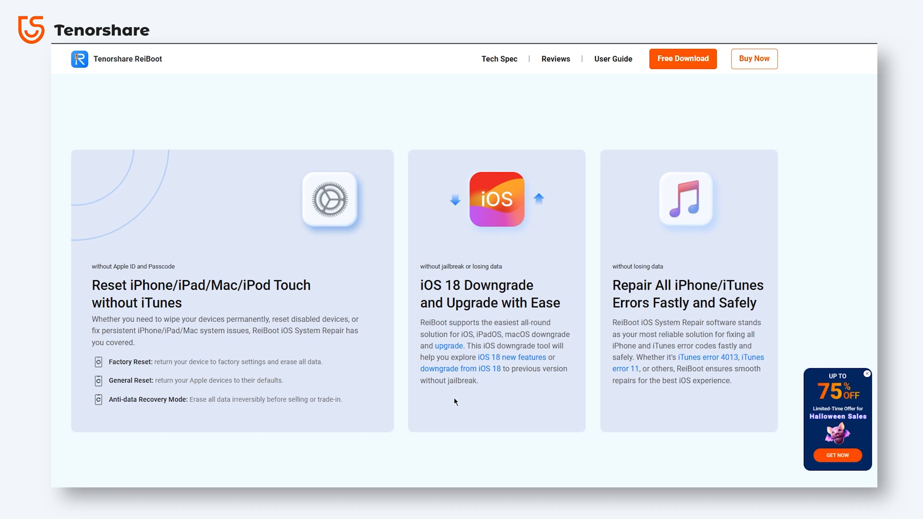